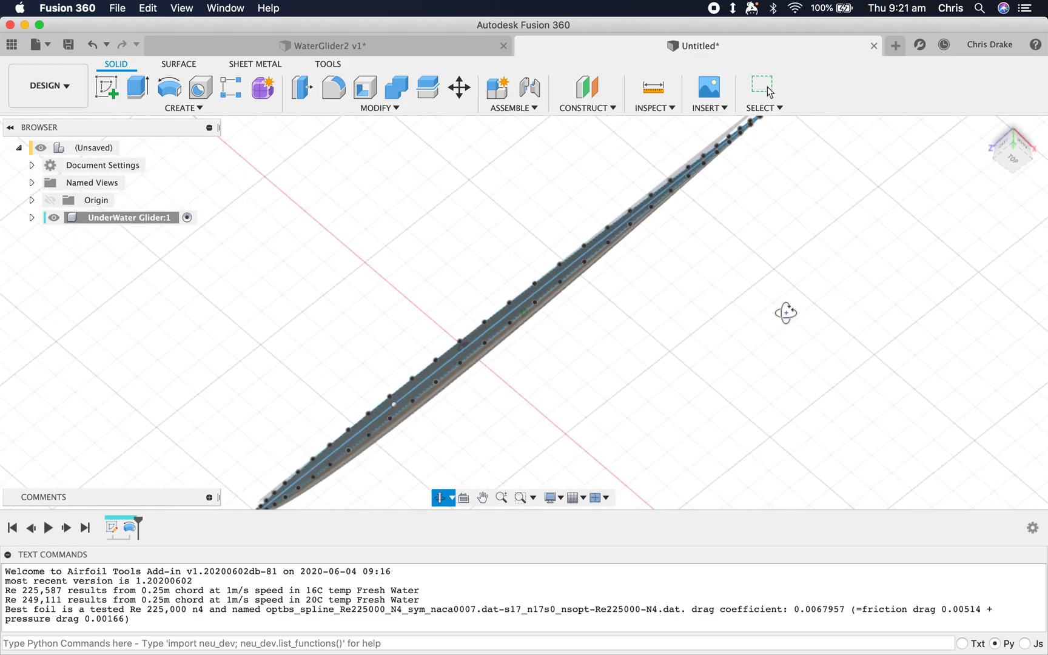
Start a new sketch on the Right plane for the wing chord construction line.
left_click(31, 217)
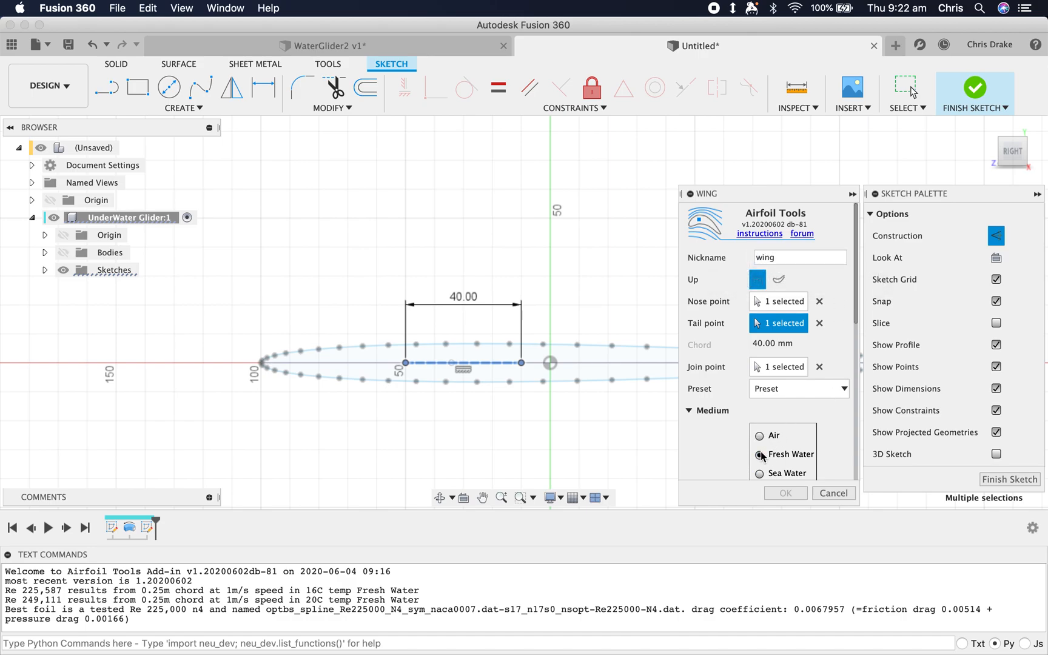
Place a fresh-water Wing airfoil nicknamed wing on the 40 mm chord line.
left_click(784, 492)
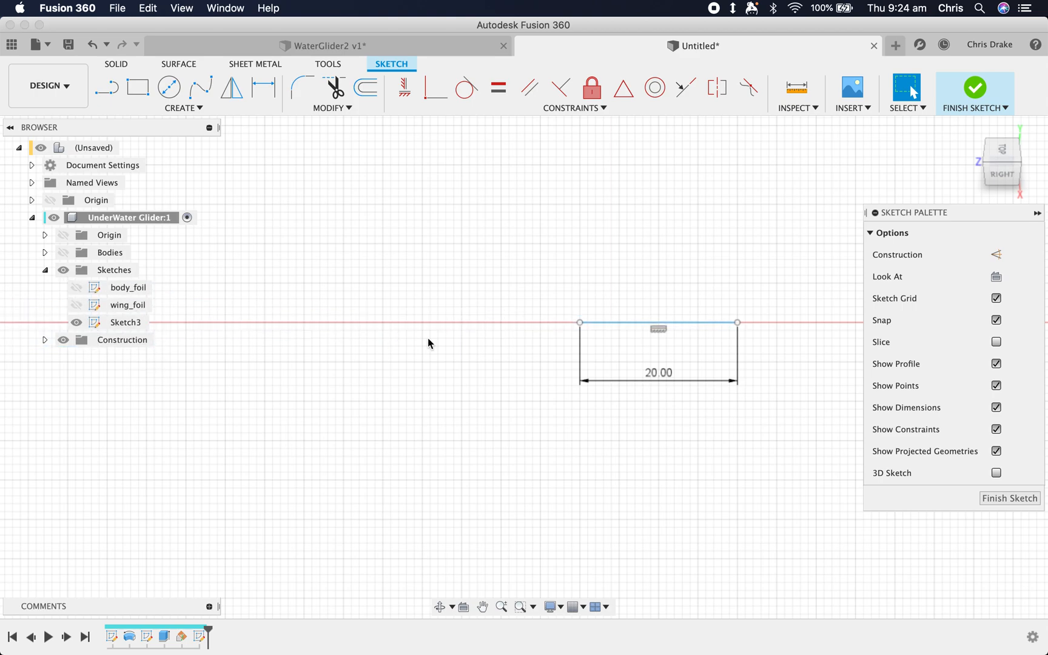
Insert a fresh-water Strut foil nicknamed tailplane on the 20 mm chord line.
left_click(182, 108)
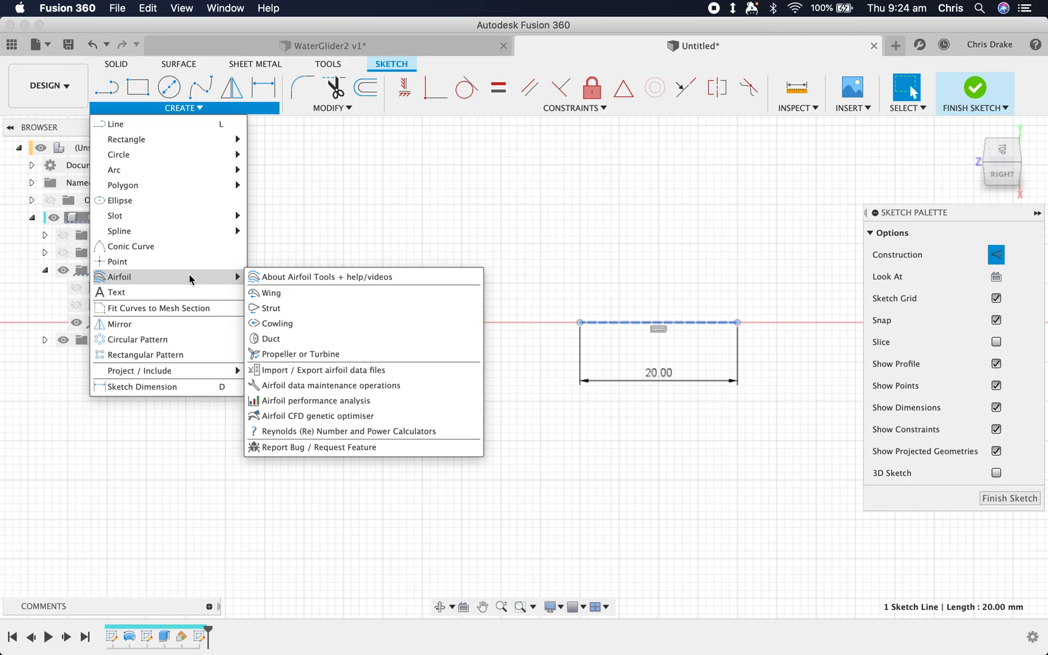
mouse_move(270, 309)
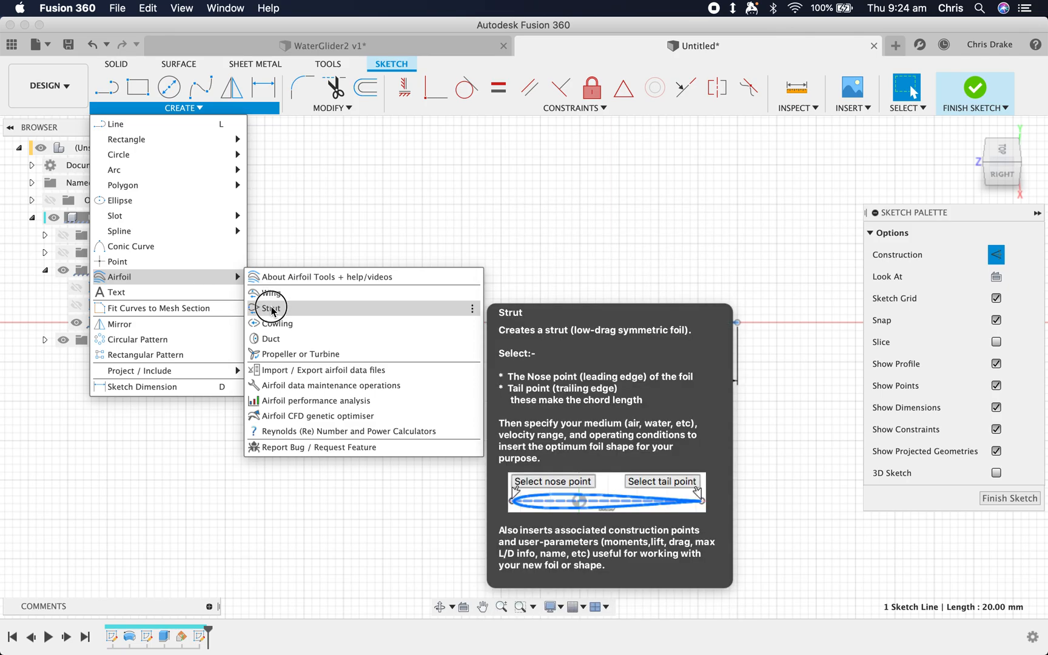
left_click(271, 307)
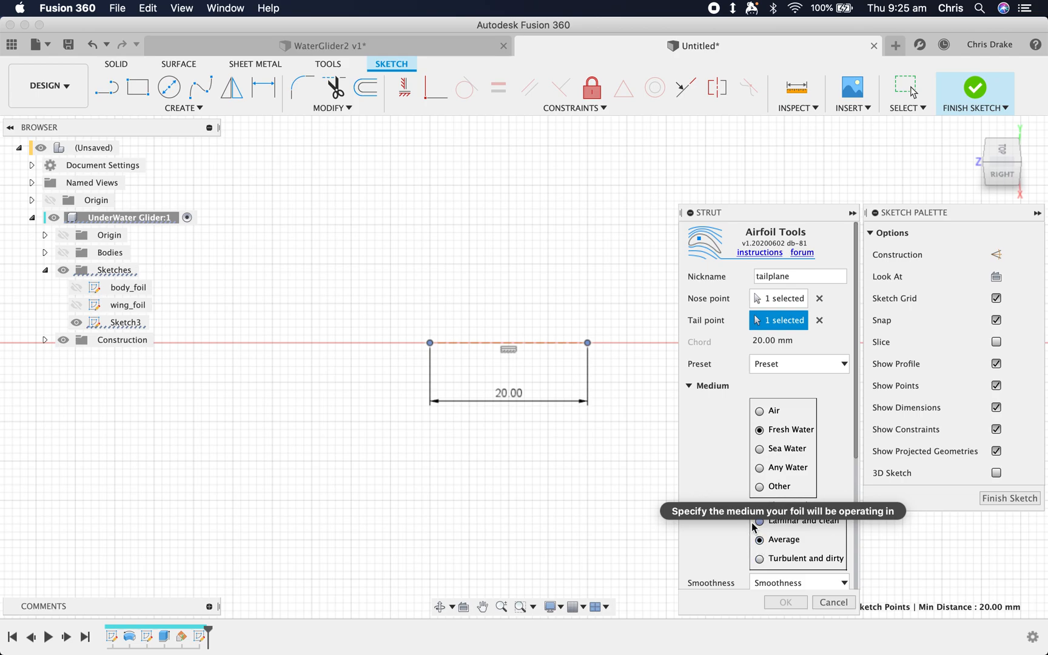
left_click(798, 381)
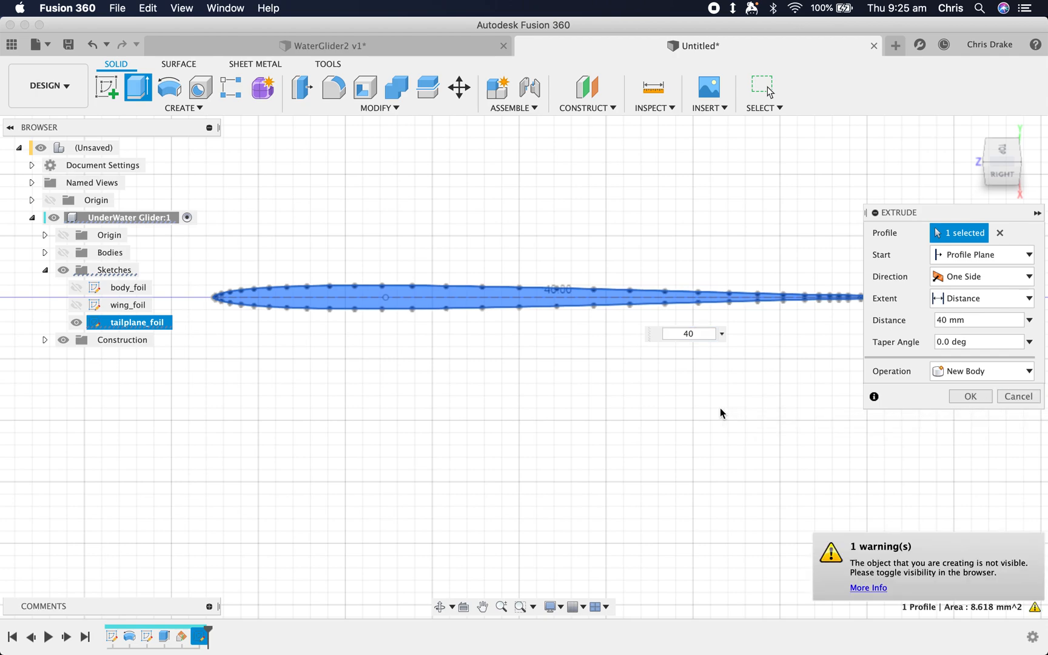
Extrude the tailplane_foil profile 40 mm as a new solid body.
left_click(969, 395)
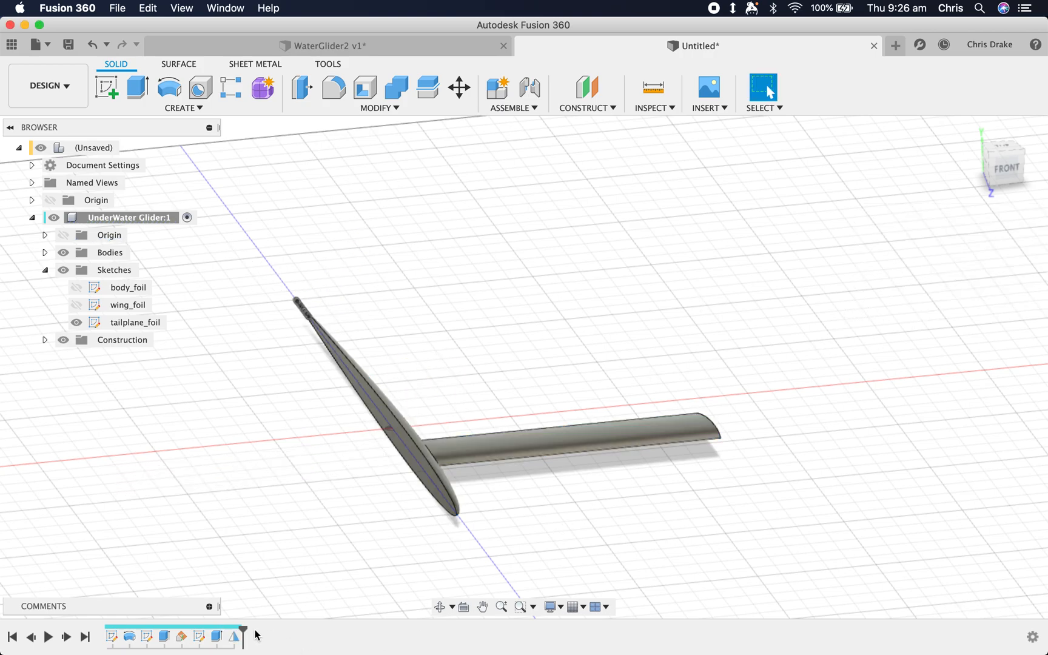